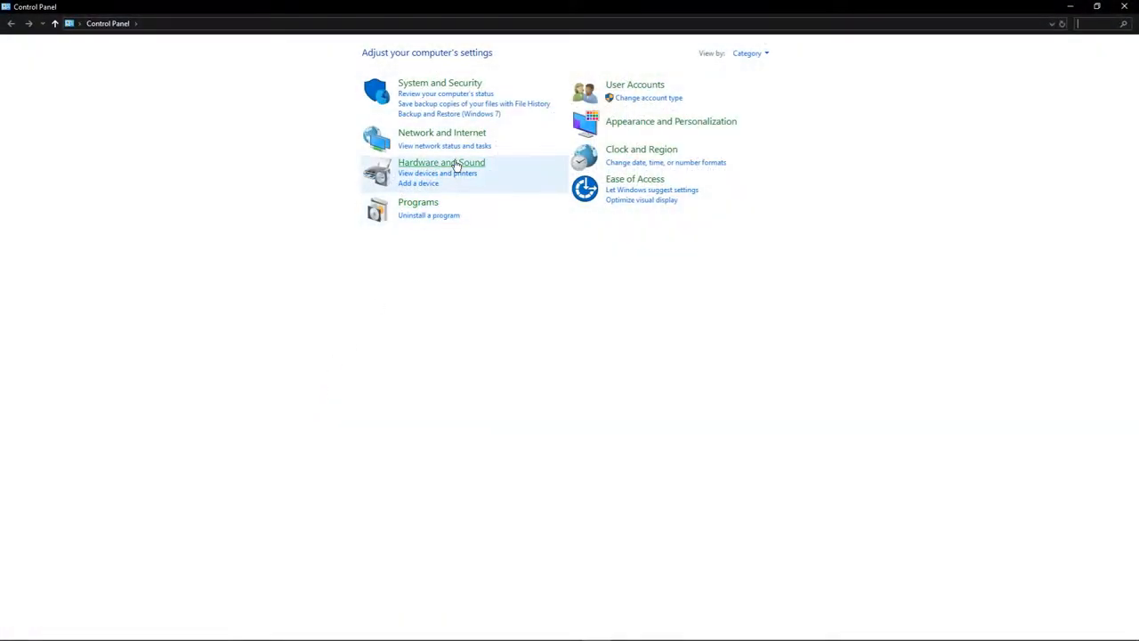
# Reach the Sound settings via Hardware and Sound, showing the Recording devices list.
pyautogui.click(441, 161)
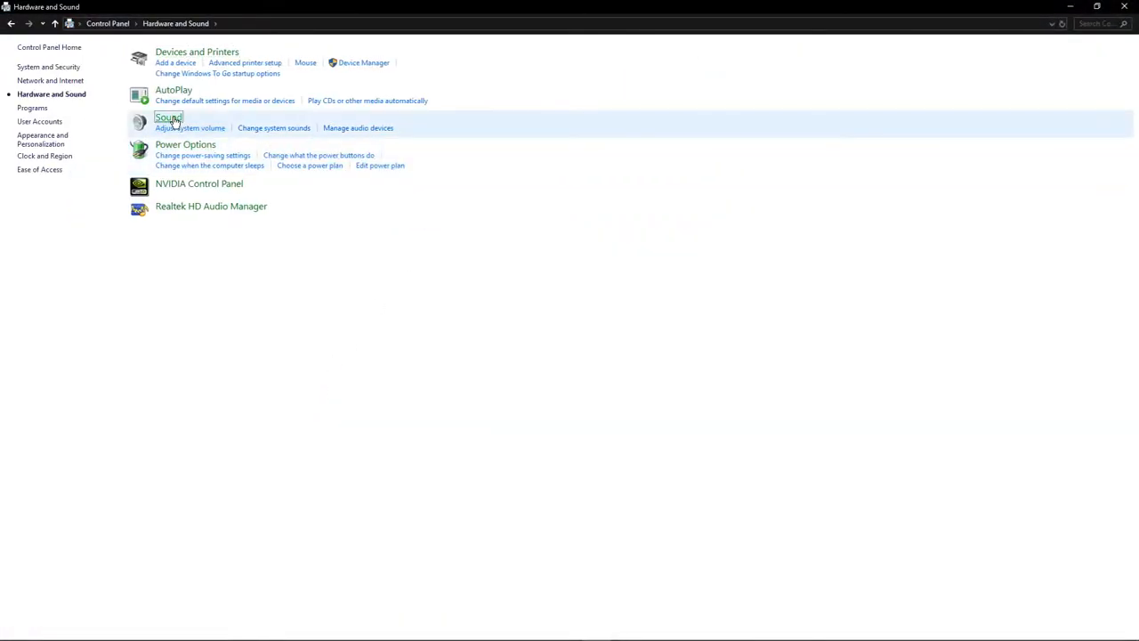
pyautogui.click(167, 117)
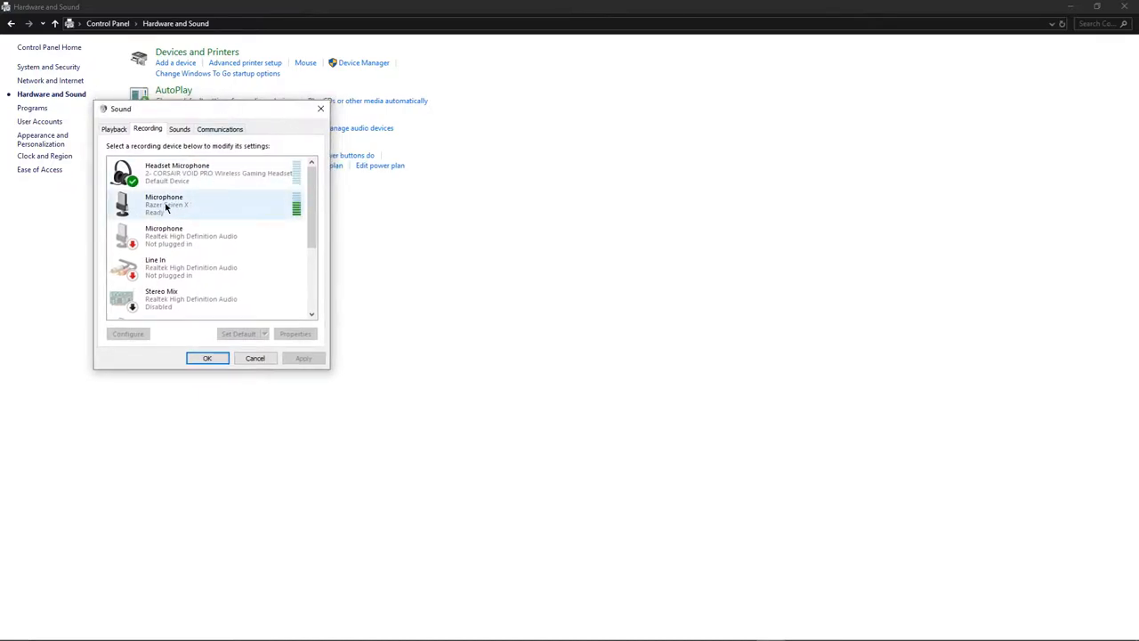
# Show the Razer Seiren X microphone's Properties at the Levels page, level 90.
pyautogui.rightClick(164, 204)
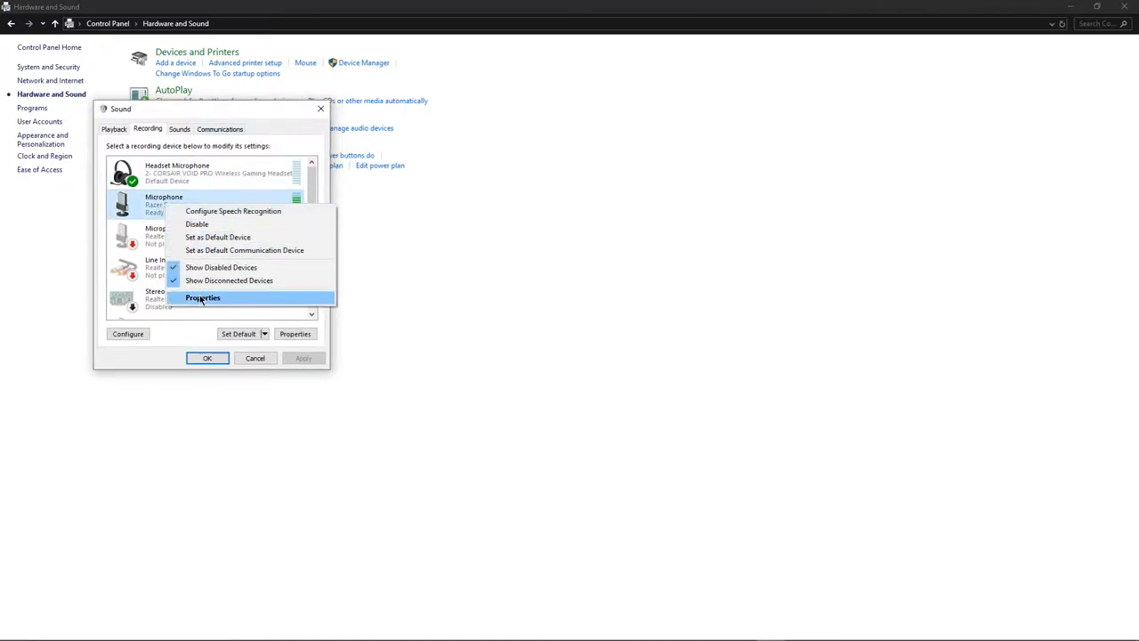
pyautogui.click(203, 297)
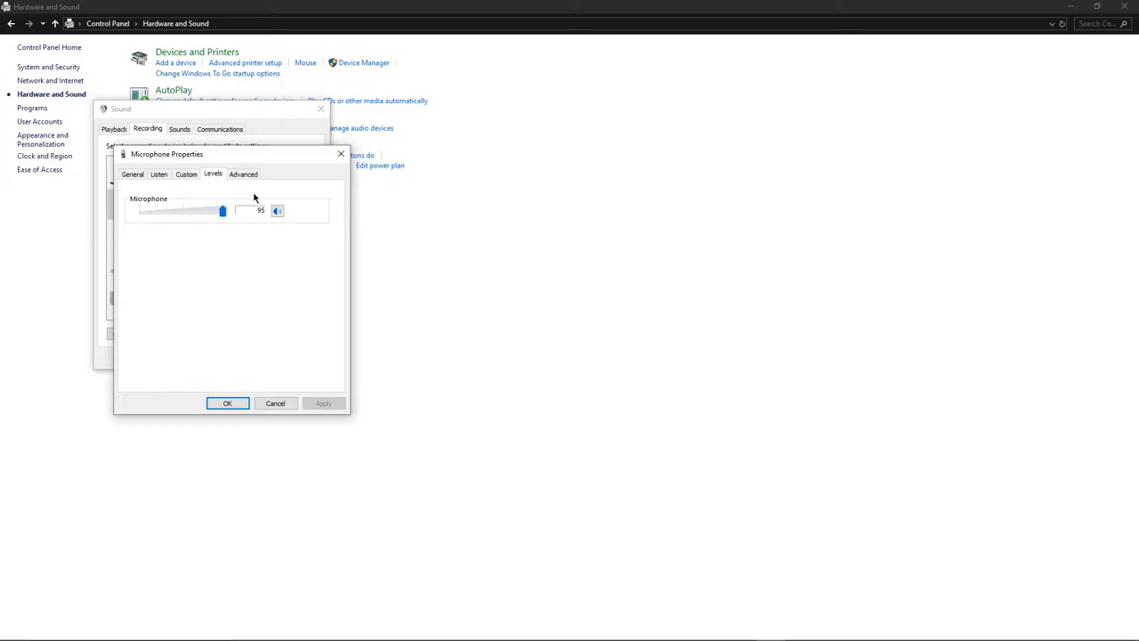
pyautogui.moveTo(256, 210)
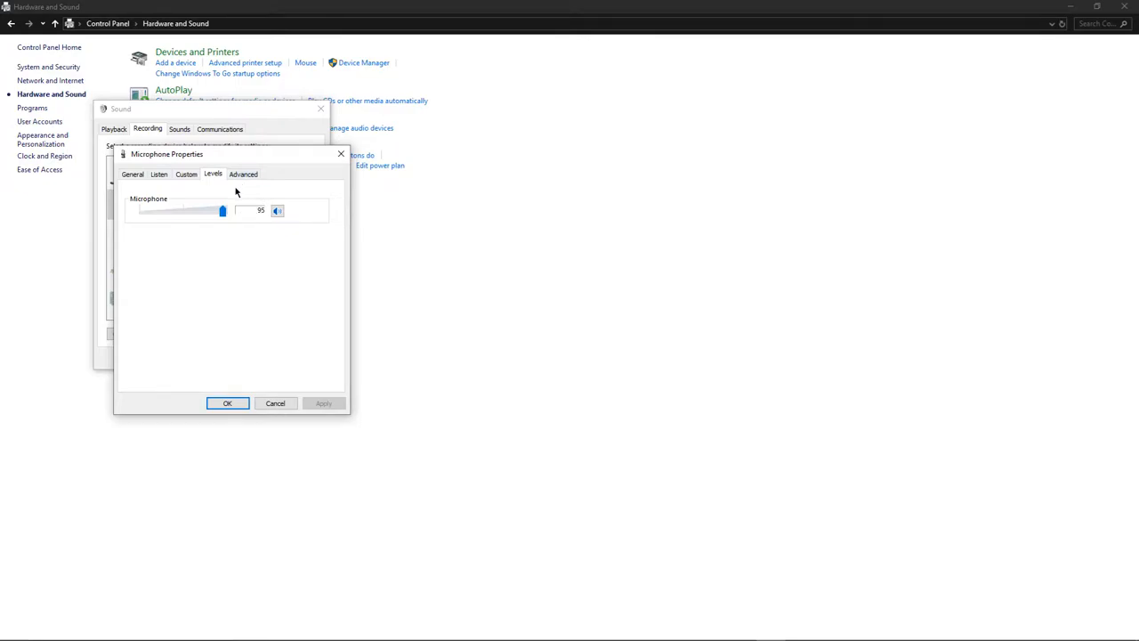
# Show the microphone's Advanced page with the Default Format sample-rate list expanded.
pyautogui.click(242, 175)
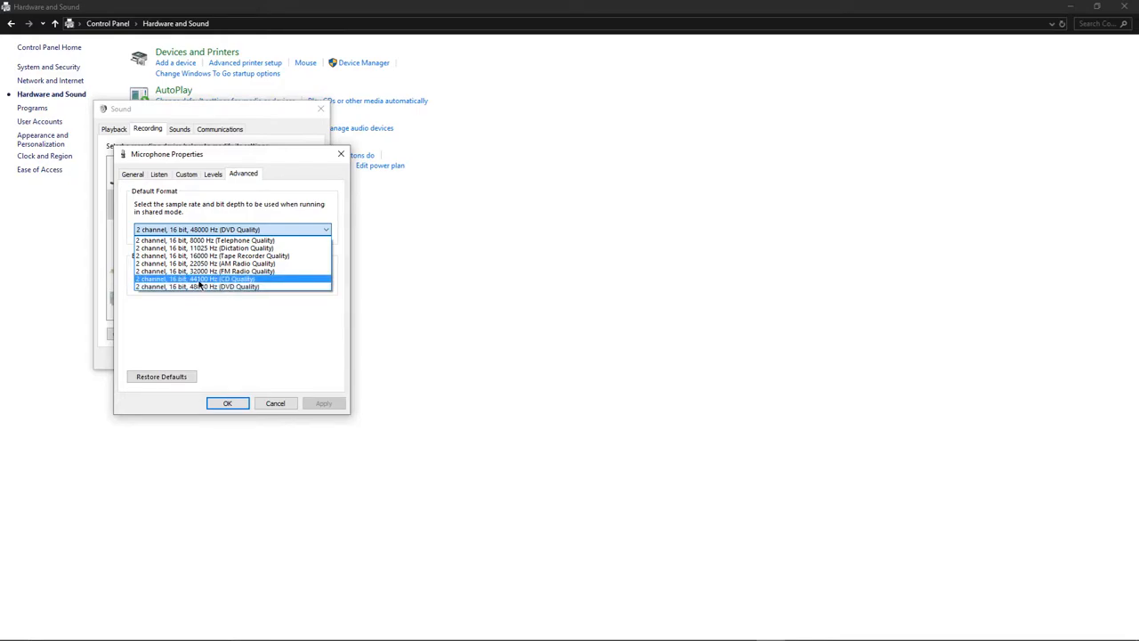
pyautogui.moveTo(195, 278)
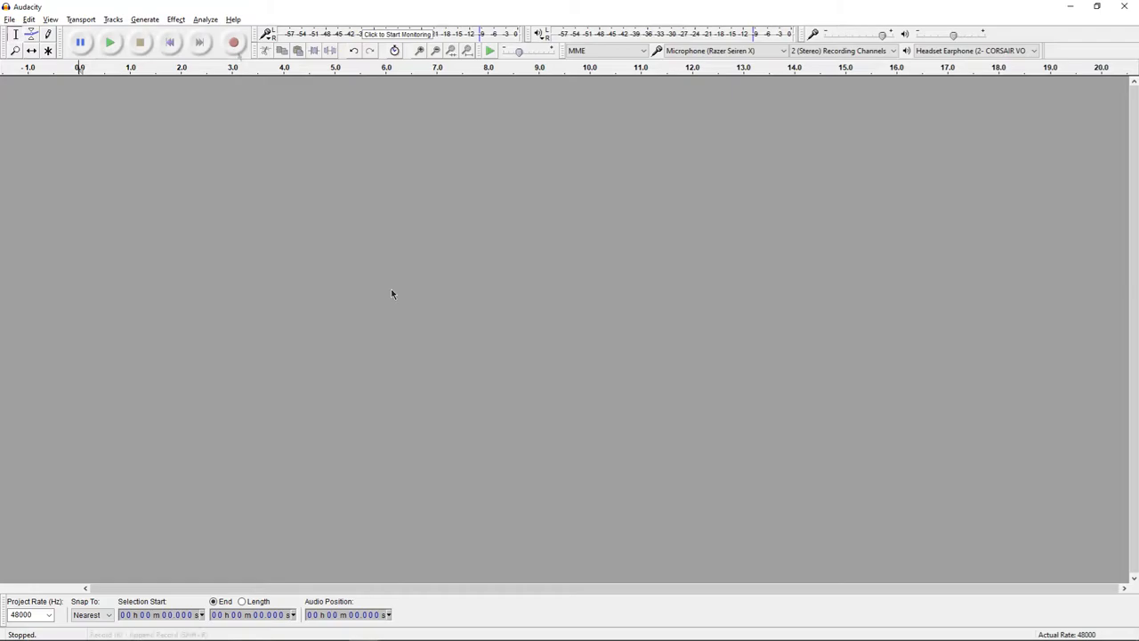
pyautogui.moveTo(235, 42)
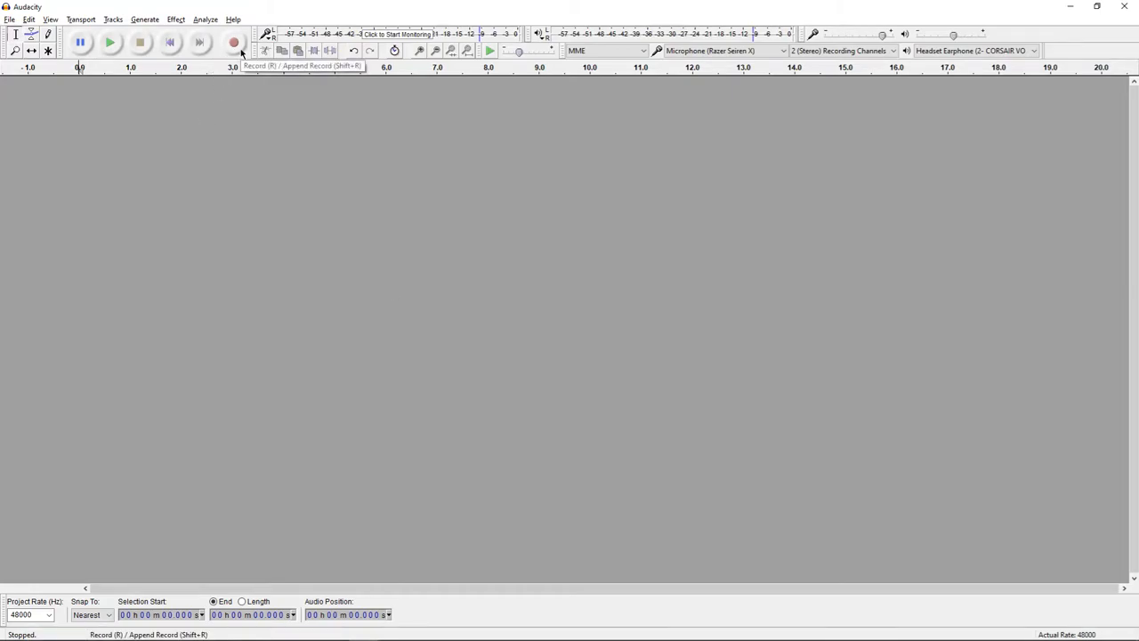
# Record a short stereo test phrase, stop, and play part of it back.
pyautogui.click(235, 43)
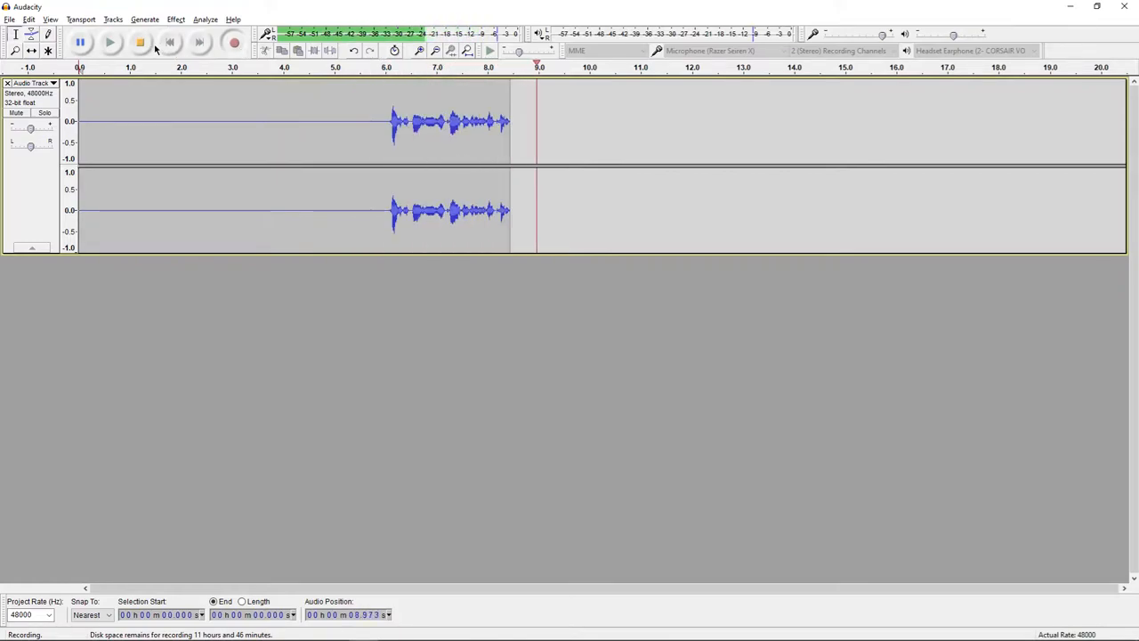
pyautogui.click(140, 43)
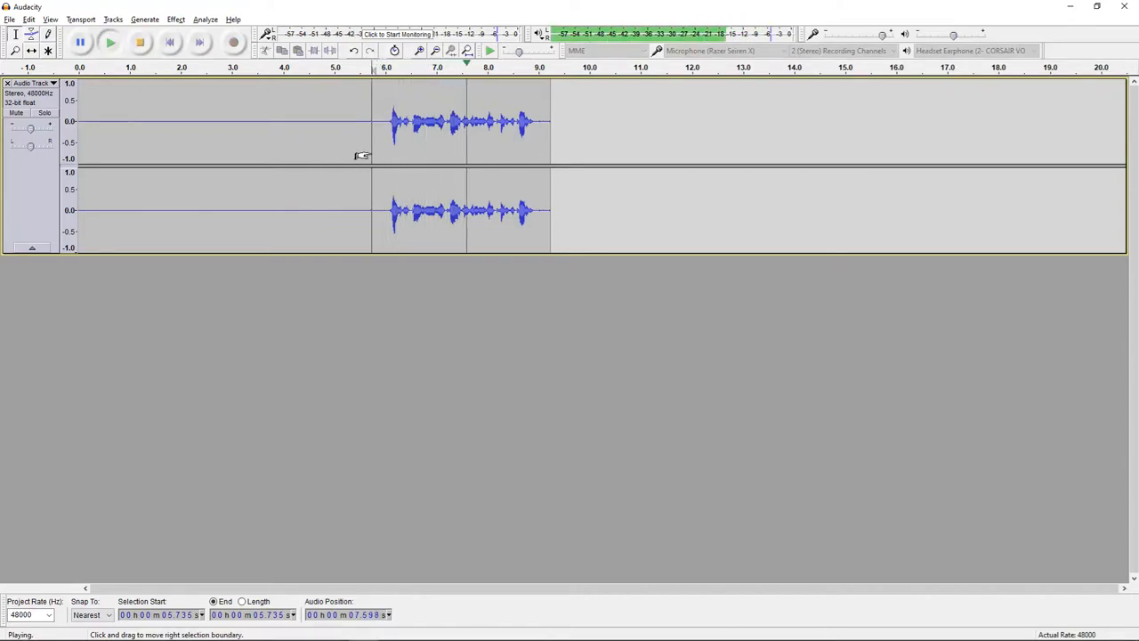
pyautogui.click(139, 42)
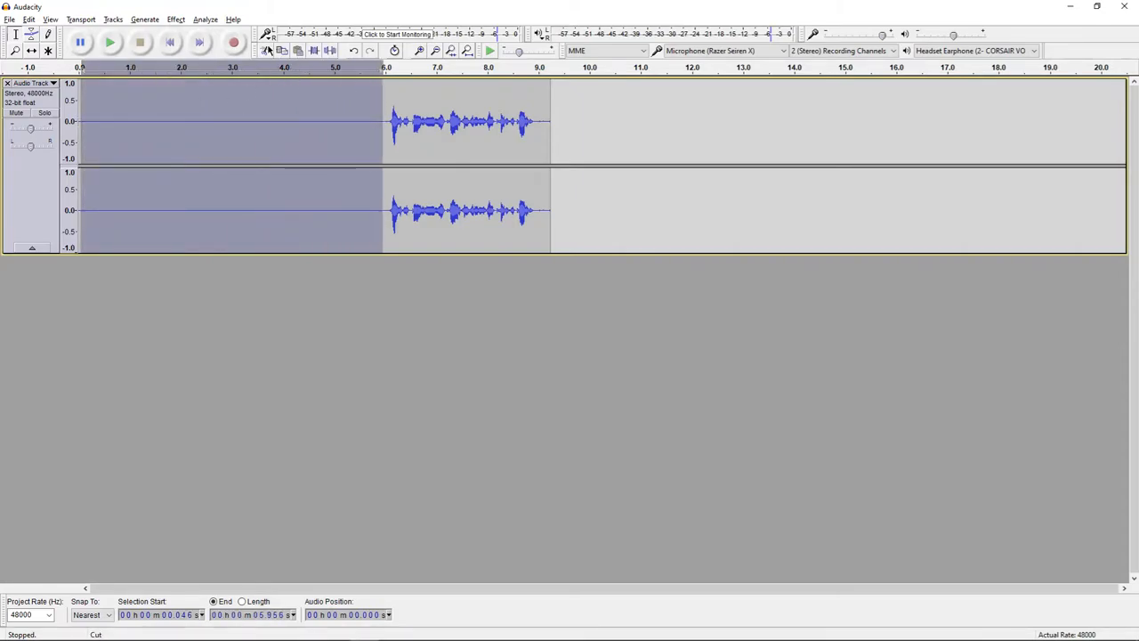
# Capture a noise profile from the silent lead-in, then apply Noise Reduction to the whole clip.
pyautogui.click(175, 18)
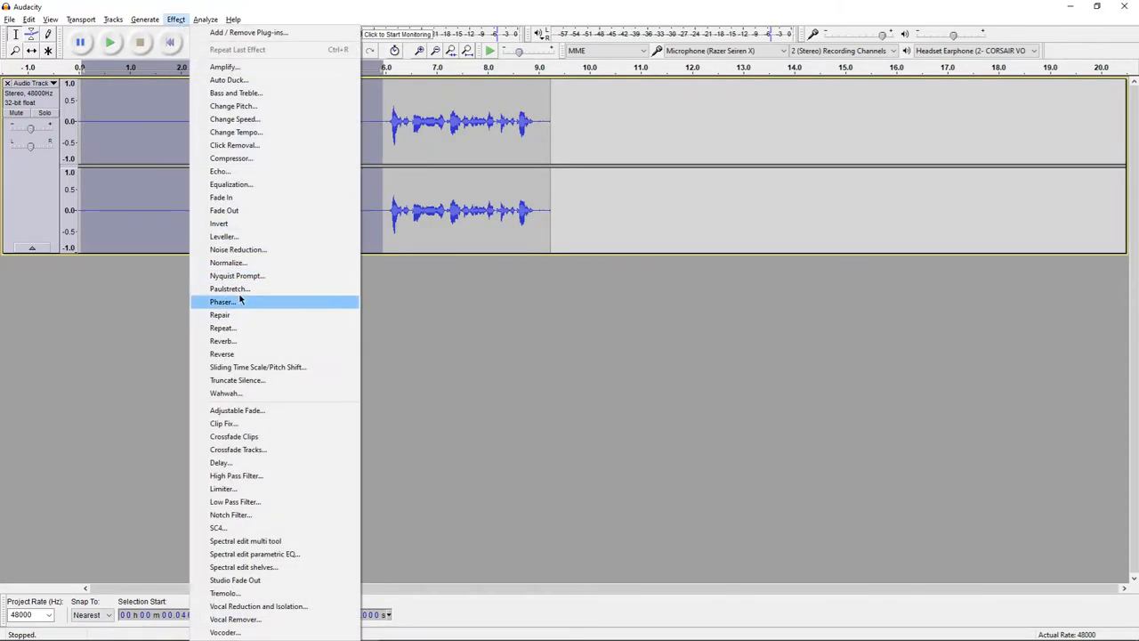
pyautogui.click(238, 249)
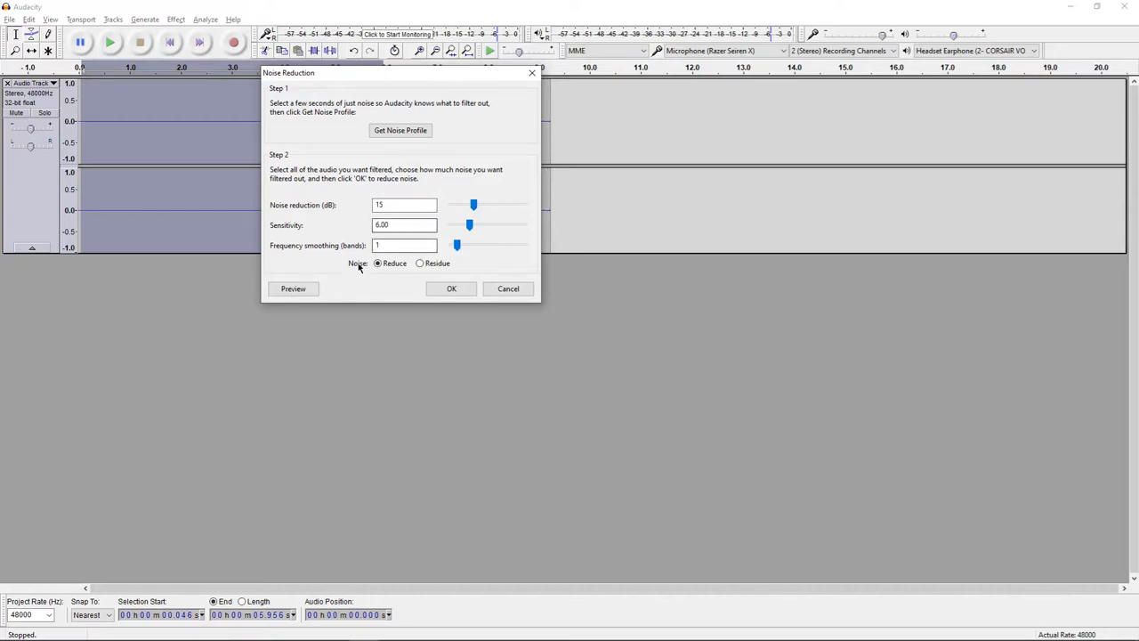
pyautogui.click(452, 288)
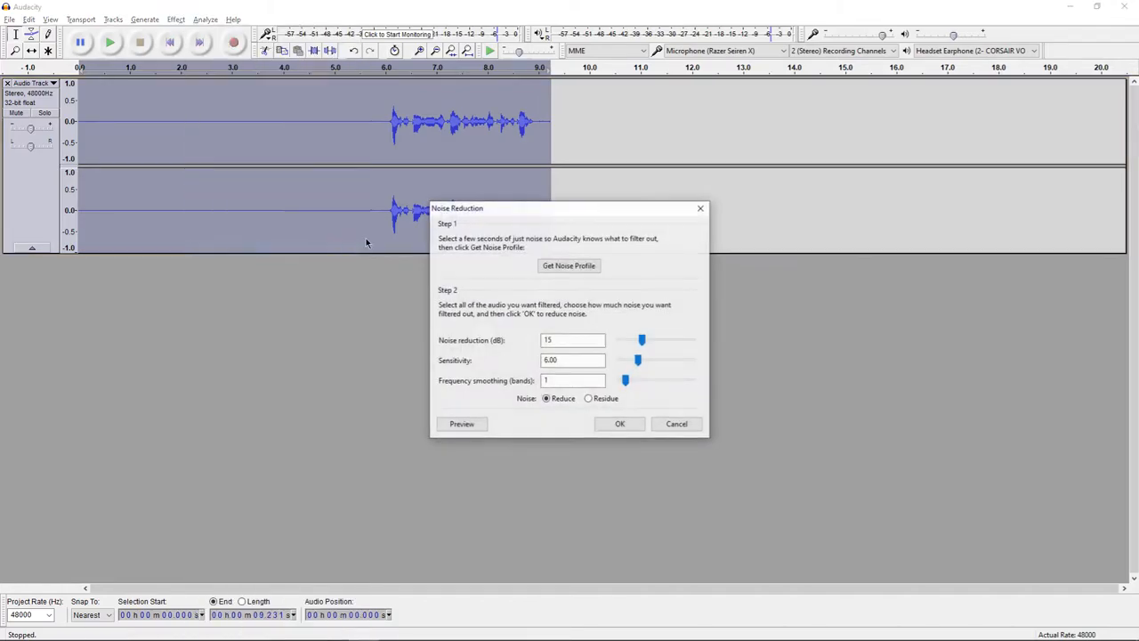
pyautogui.click(620, 424)
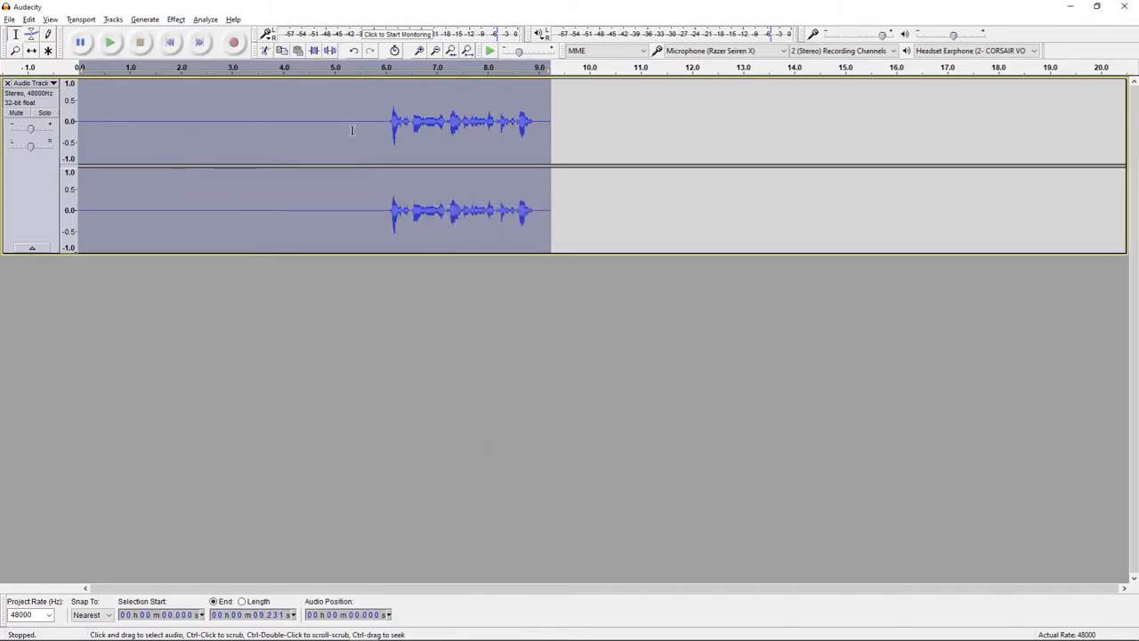
pyautogui.click(111, 42)
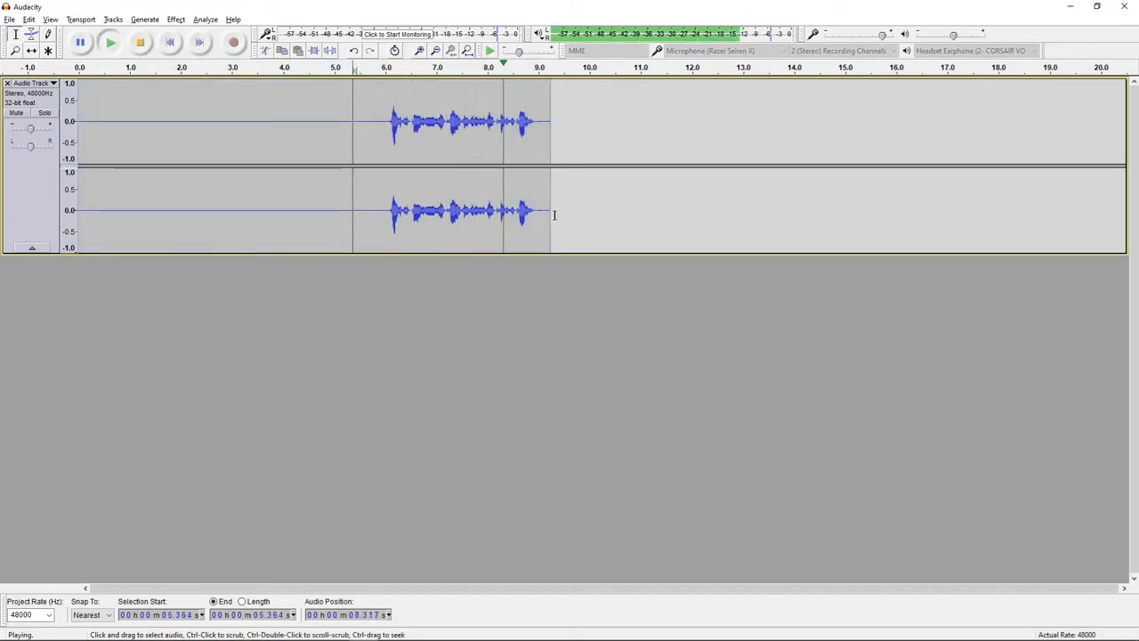
pyautogui.click(139, 43)
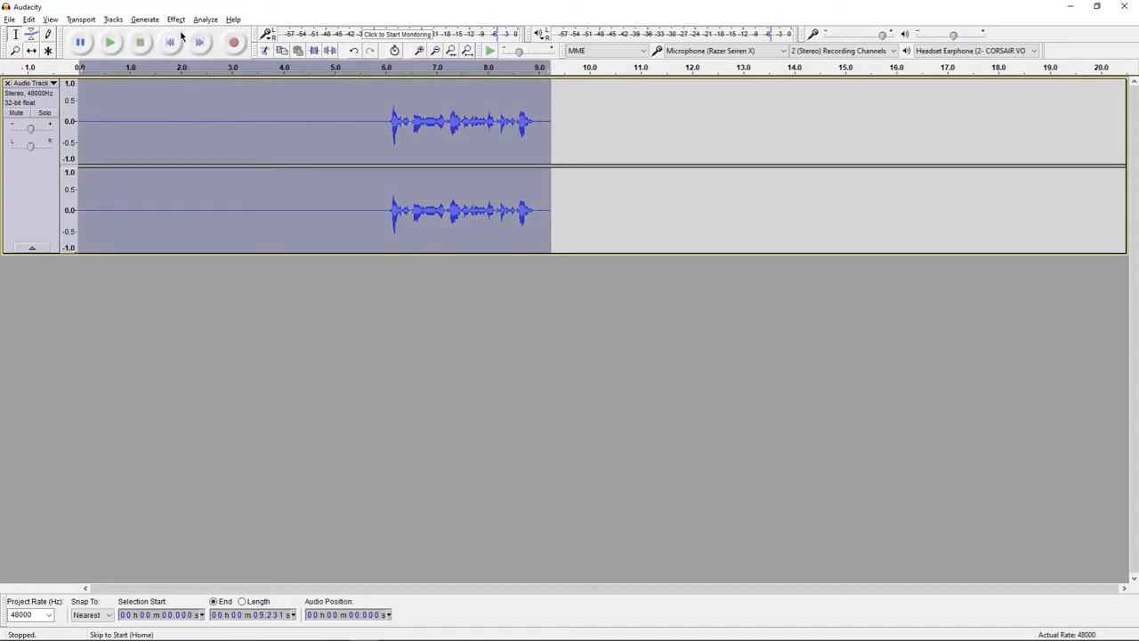
# Apply the Compressor with a -20 dB threshold and 2:1 ratio to the clip.
pyautogui.click(174, 18)
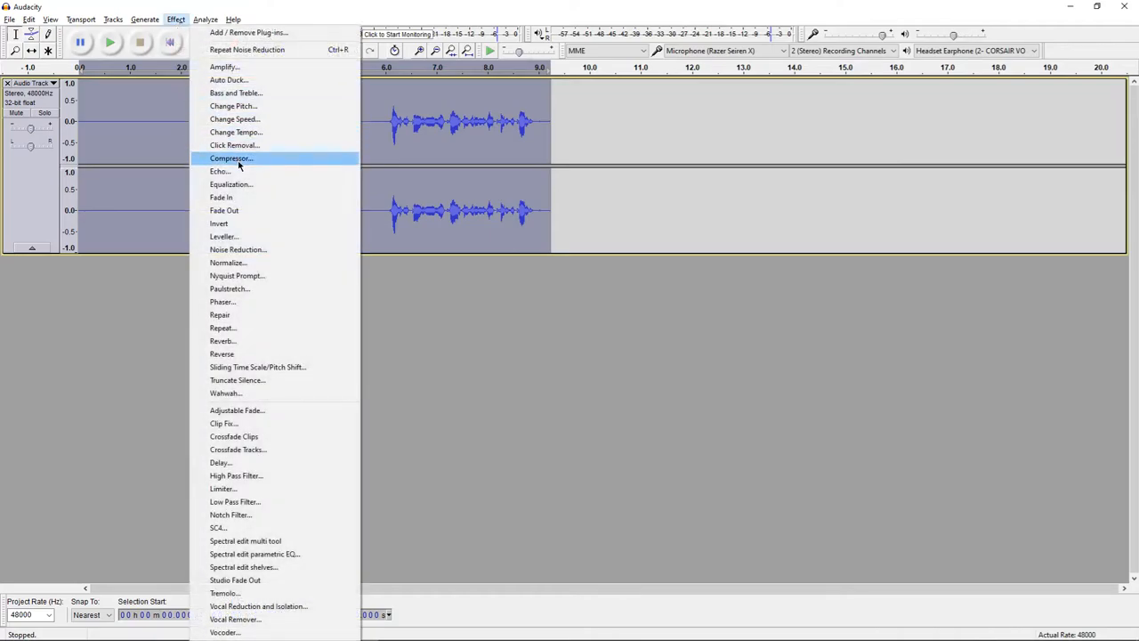
pyautogui.click(232, 158)
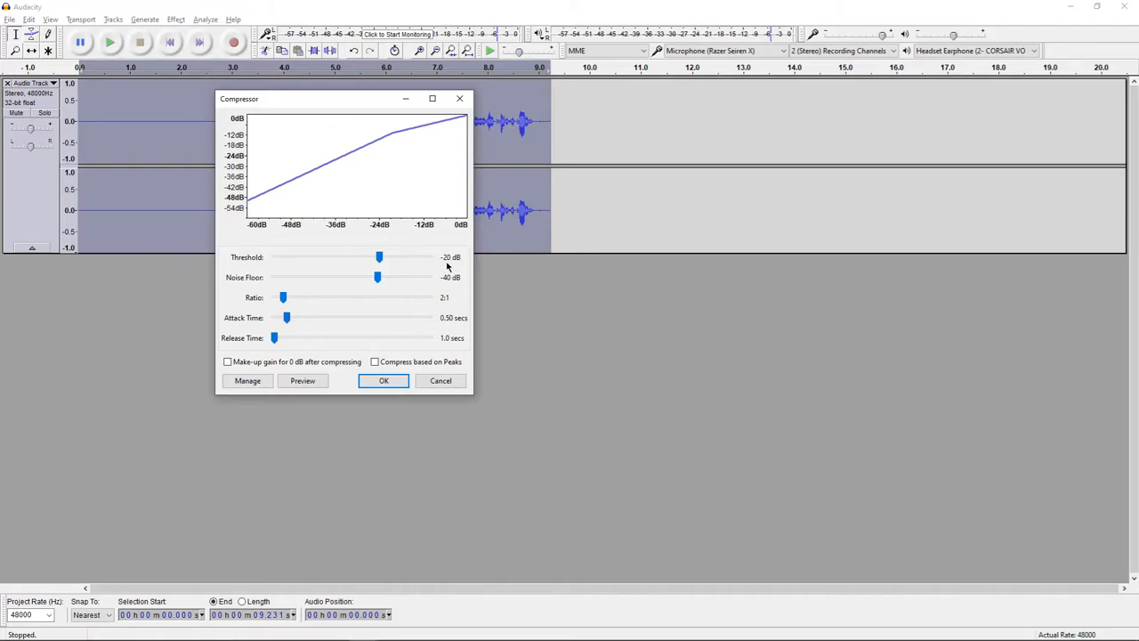
pyautogui.moveTo(457, 295)
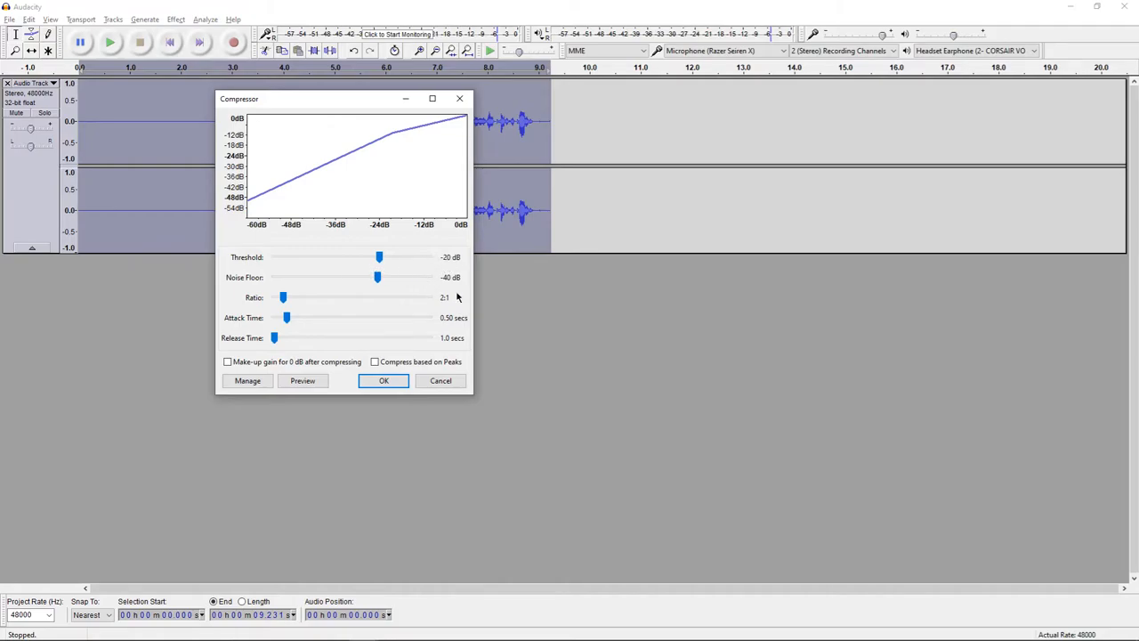
pyautogui.moveTo(530, 322)
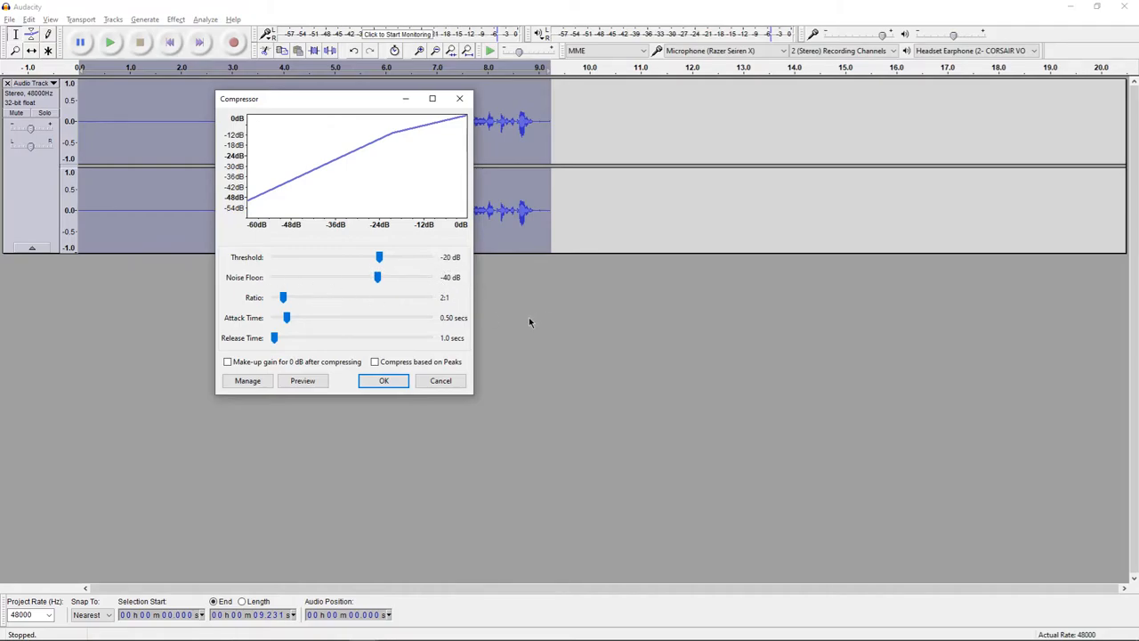
pyautogui.moveTo(454, 334)
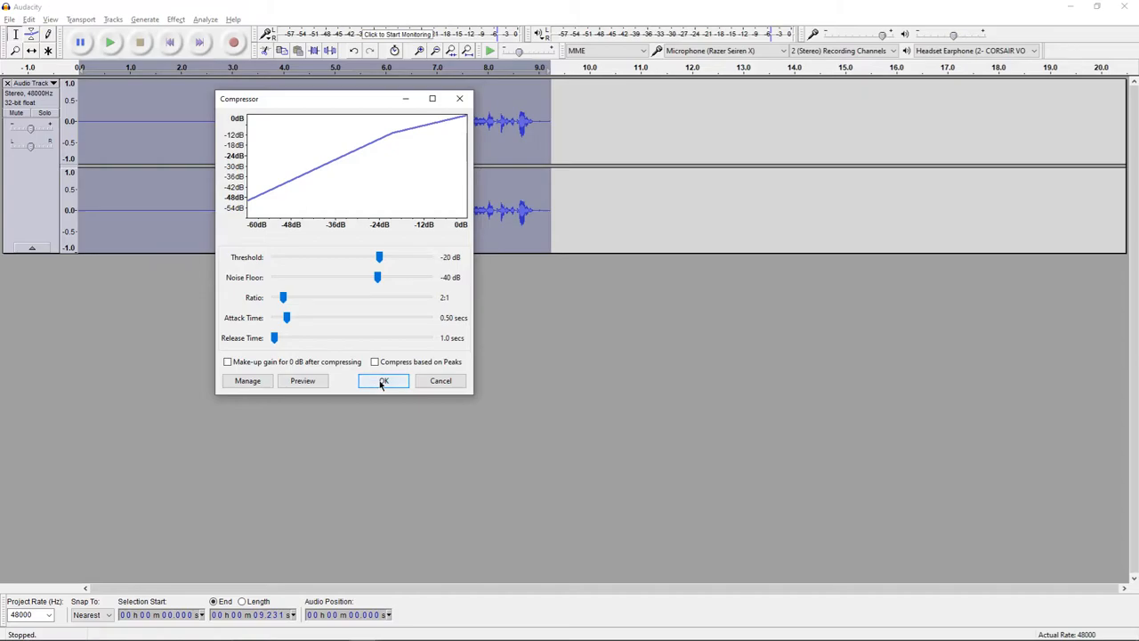
pyautogui.click(384, 381)
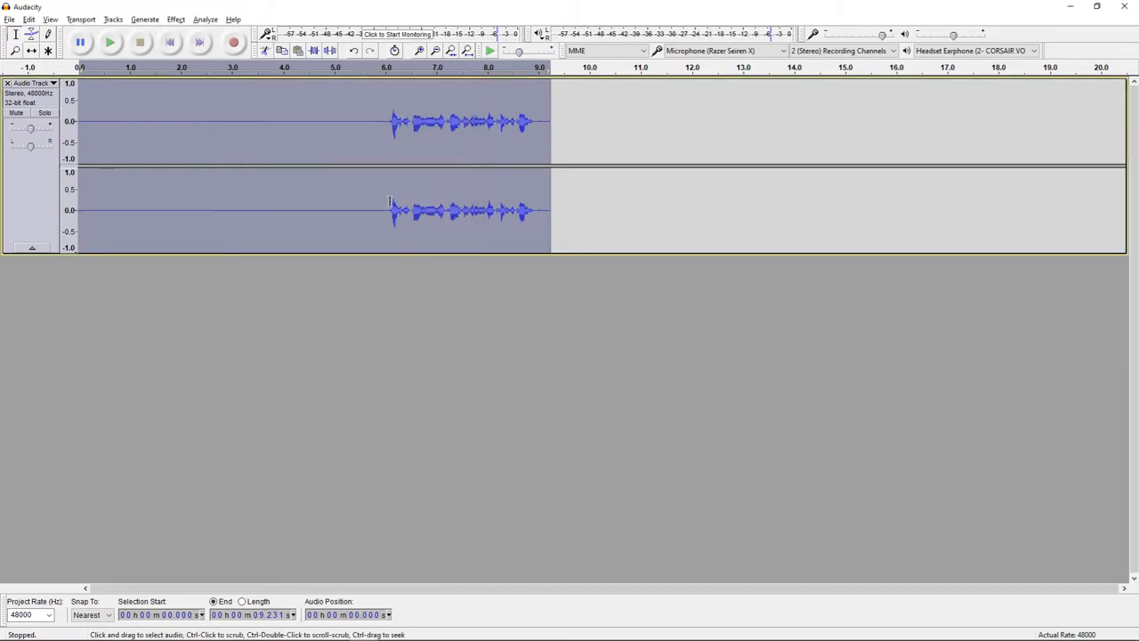
# Play the compressed speech from just before it starts, then stop.
pyautogui.click(402, 150)
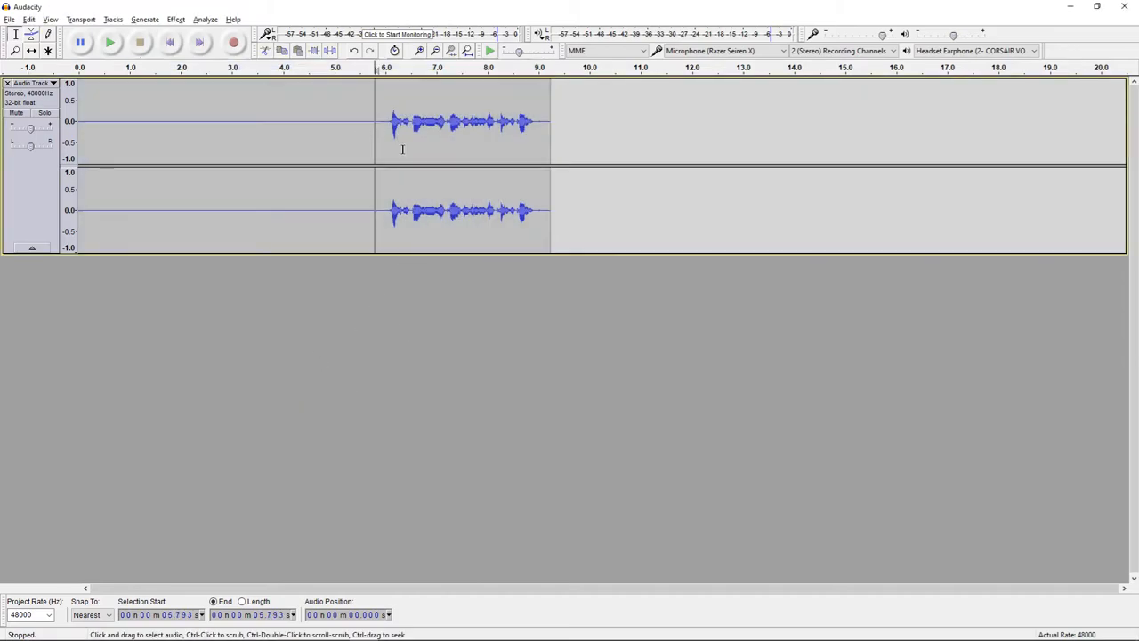
pyautogui.click(110, 43)
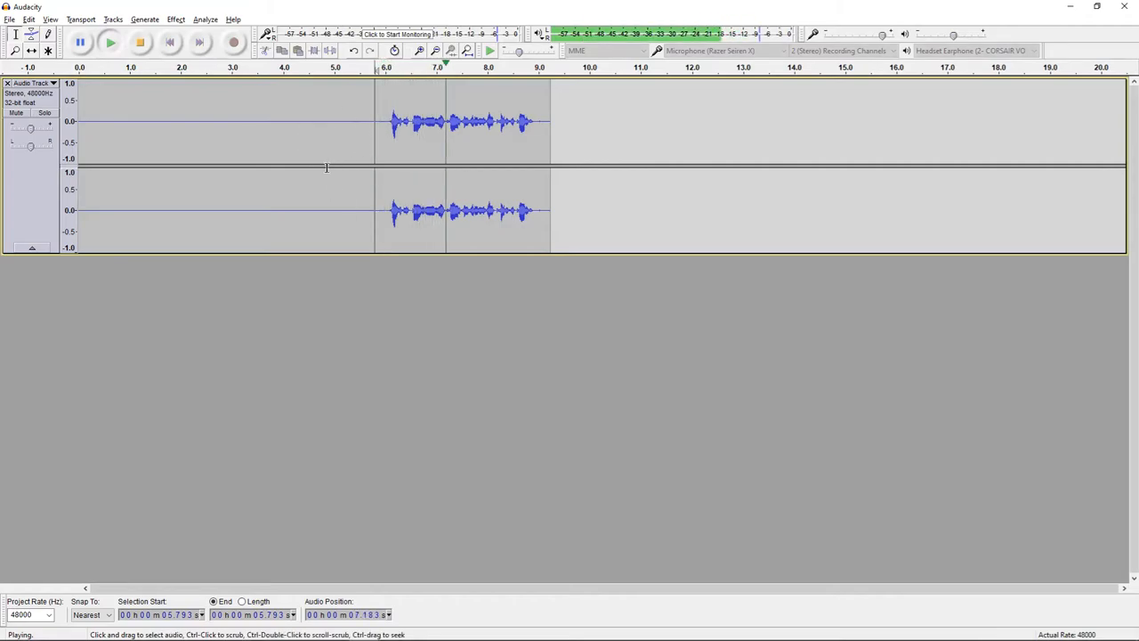
pyautogui.click(139, 42)
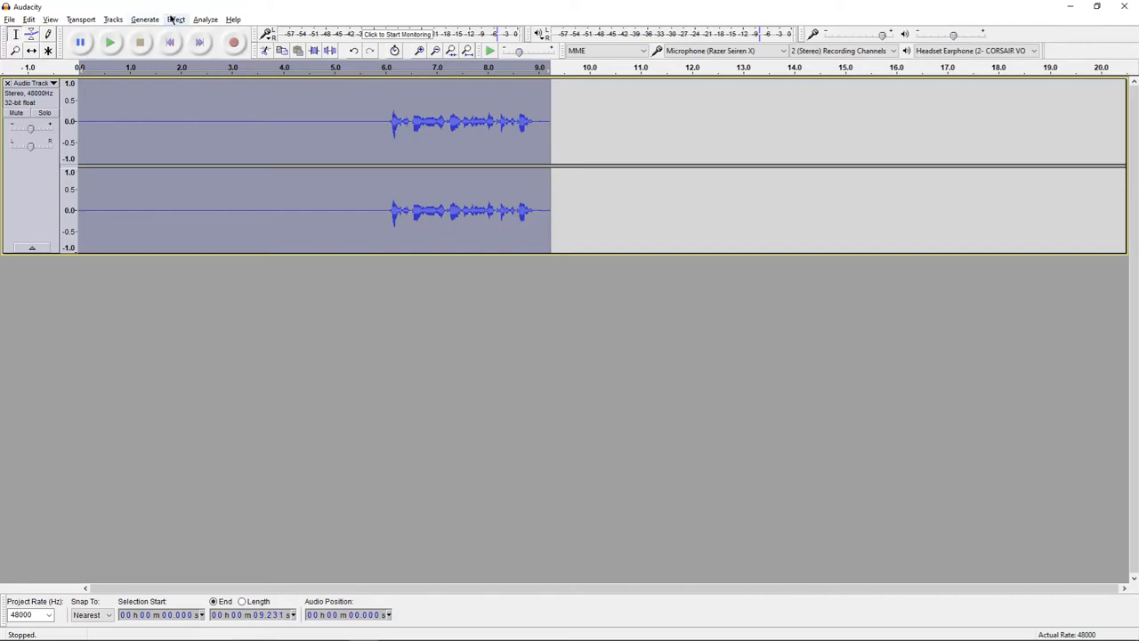
# Normalize to -1.0 dB peak with DC offset removed and replay the louder speech.
pyautogui.click(176, 18)
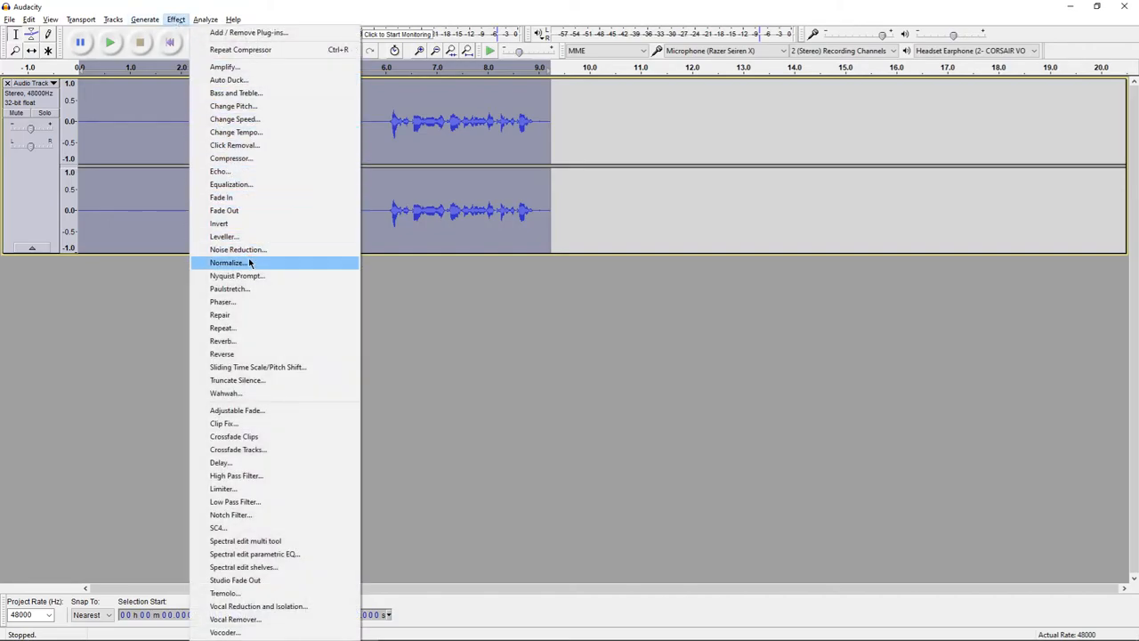
pyautogui.click(228, 264)
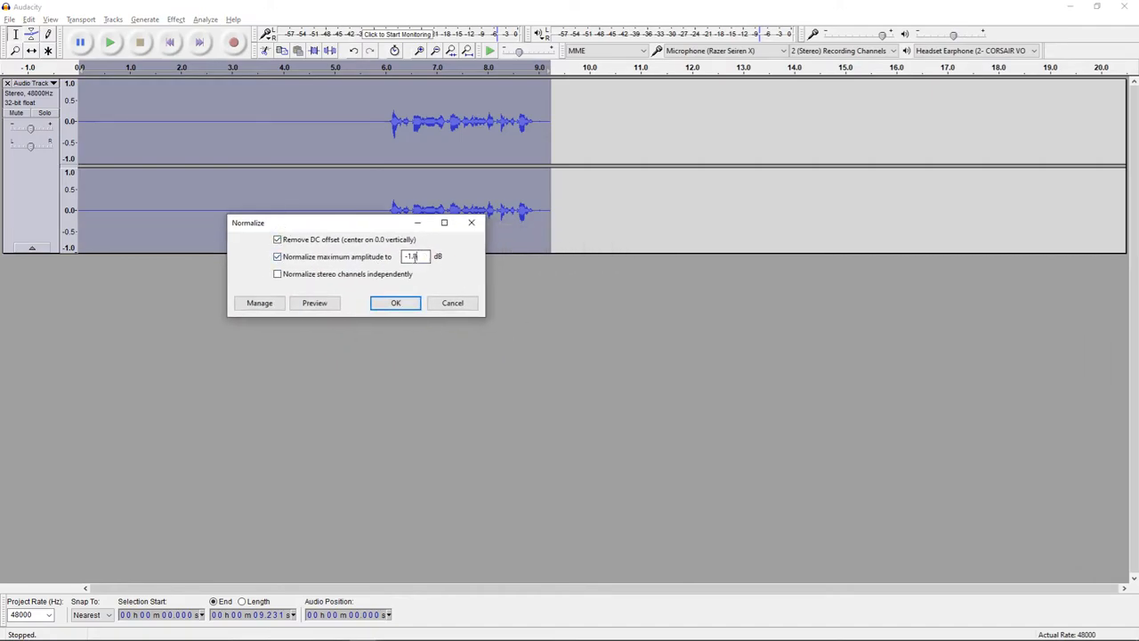
pyautogui.click(396, 303)
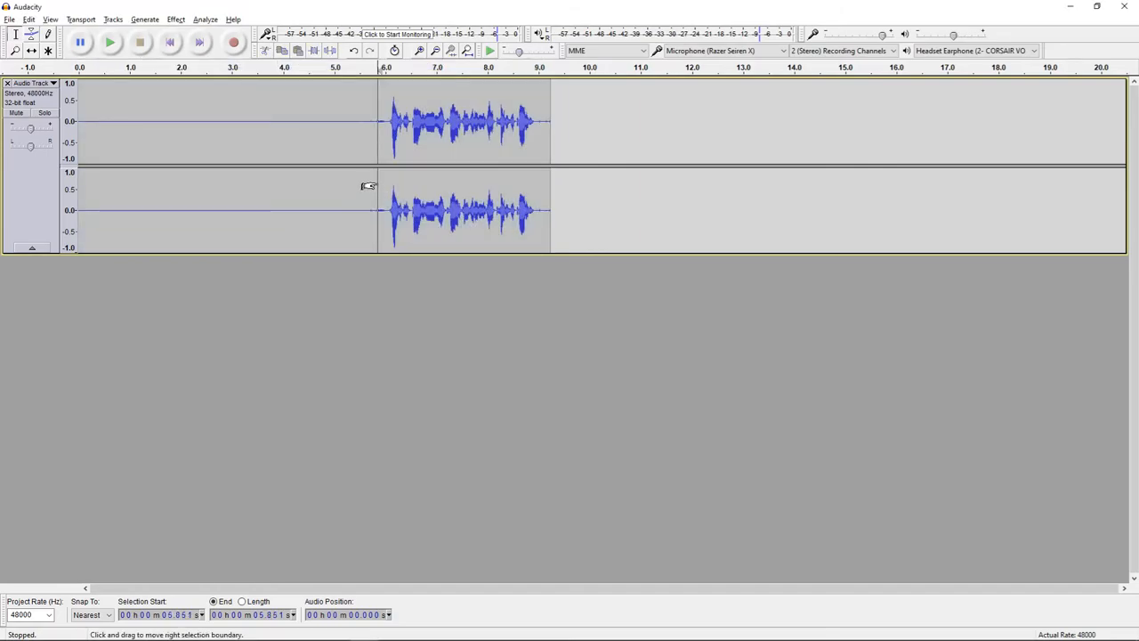
pyautogui.click(110, 43)
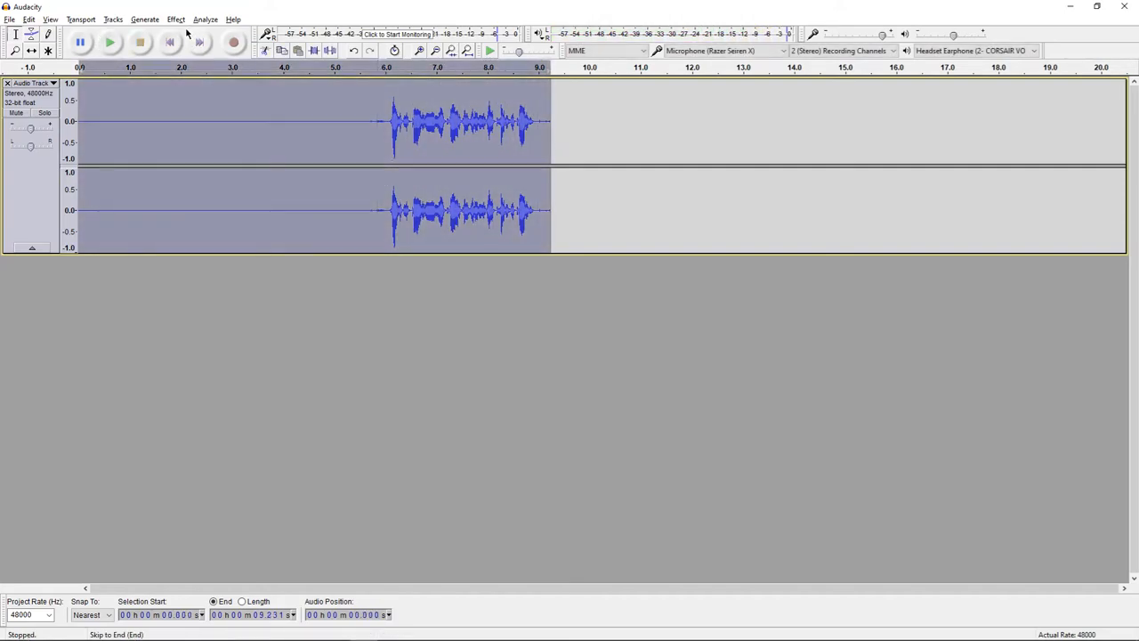
# Apply Bass and Treble with bass raised to 1 dB and treble kept at 0.0.
pyautogui.click(174, 17)
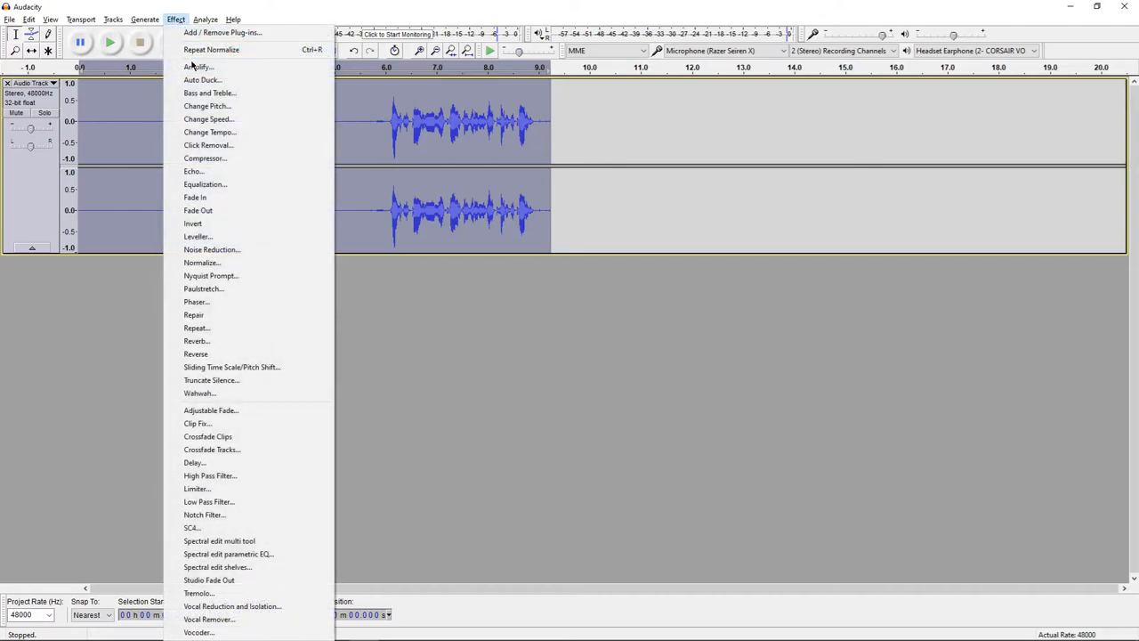
pyautogui.click(210, 93)
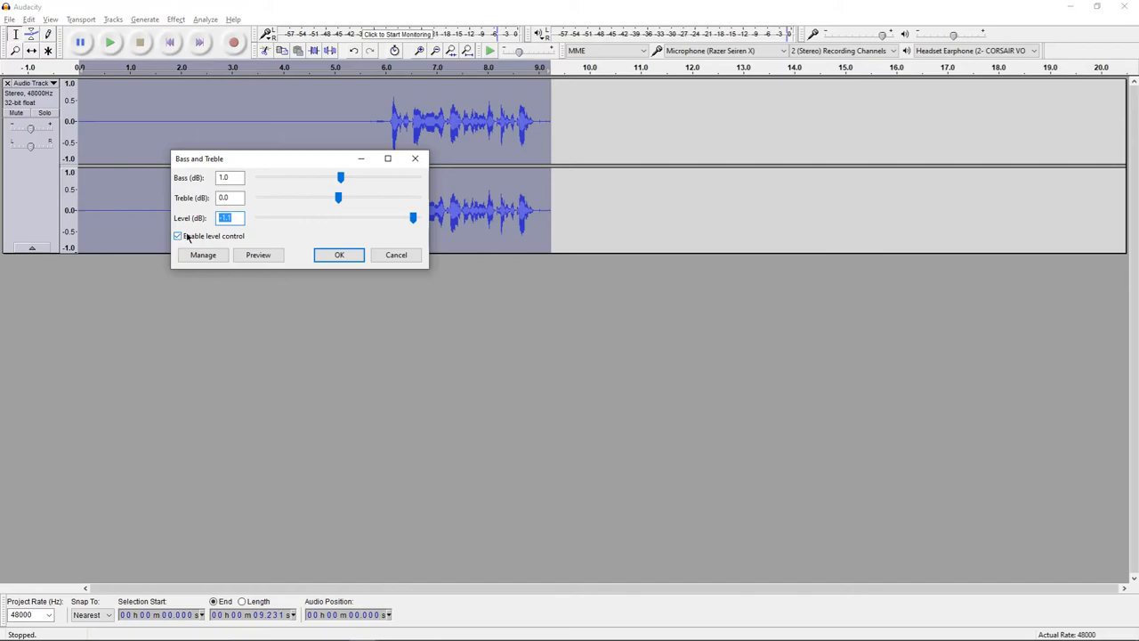
pyautogui.click(338, 255)
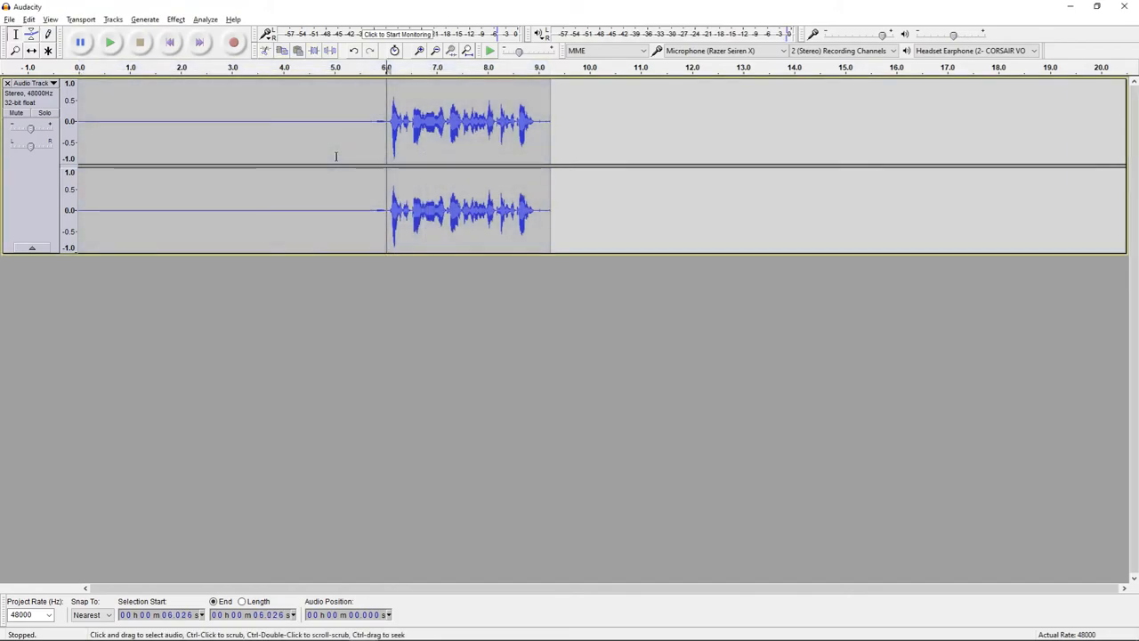